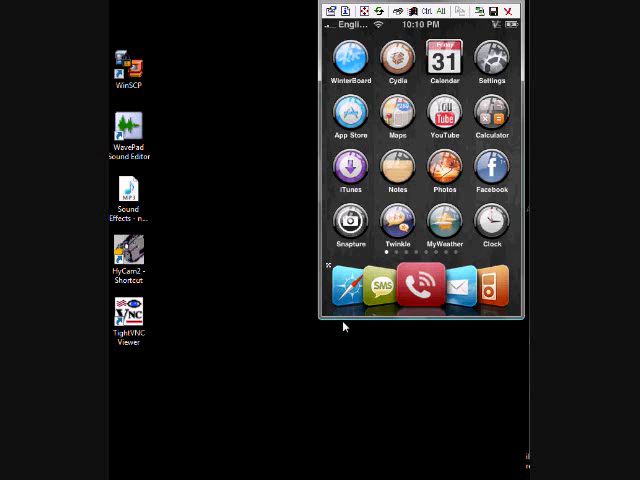
mouse_move(194, 178)
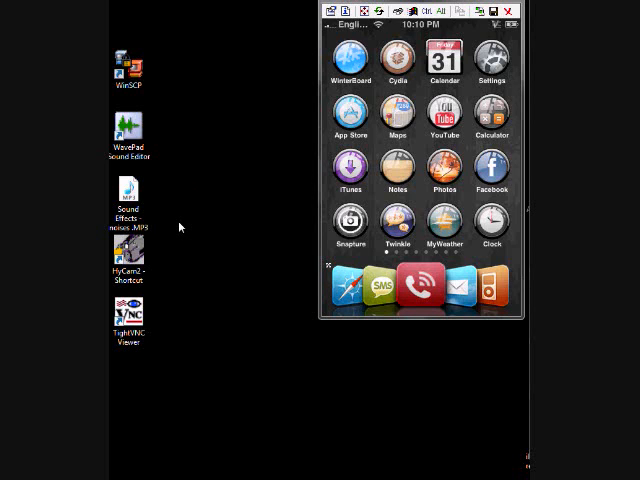
Step: Launch WavePad Sound Editor from the Sound Effects file on the desktop, workspace still empty
left_click(128, 200)
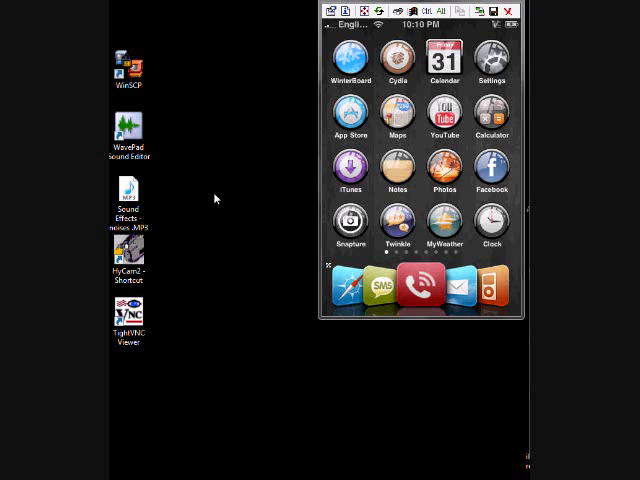
left_click(128, 136)
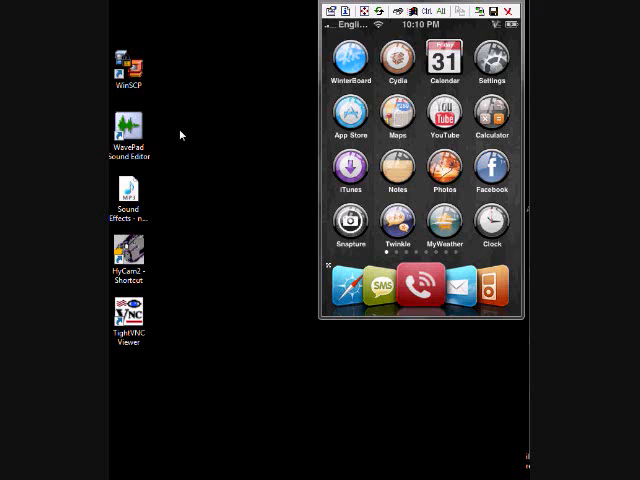
mouse_move(228, 104)
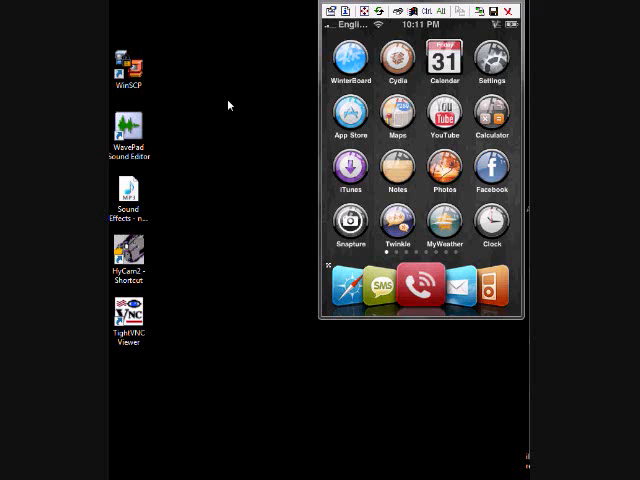
left_click(128, 64)
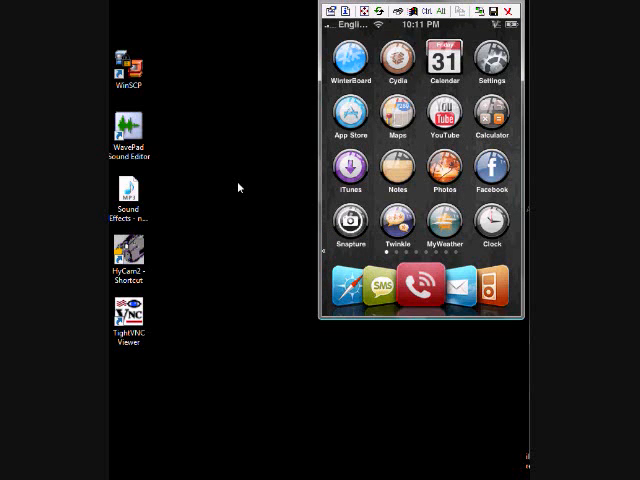
left_click(128, 190)
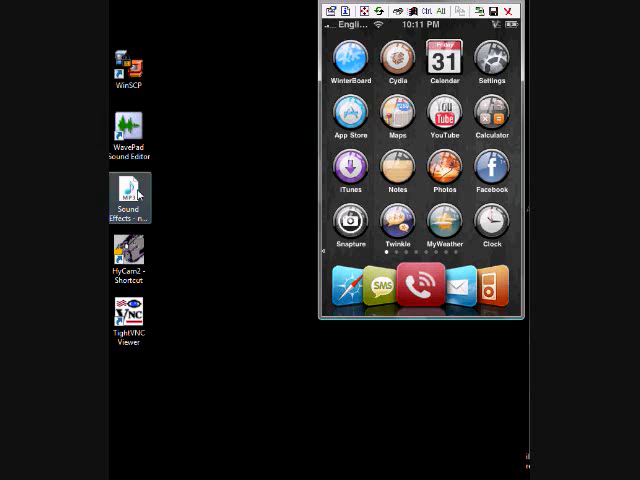
double_click(128, 130)
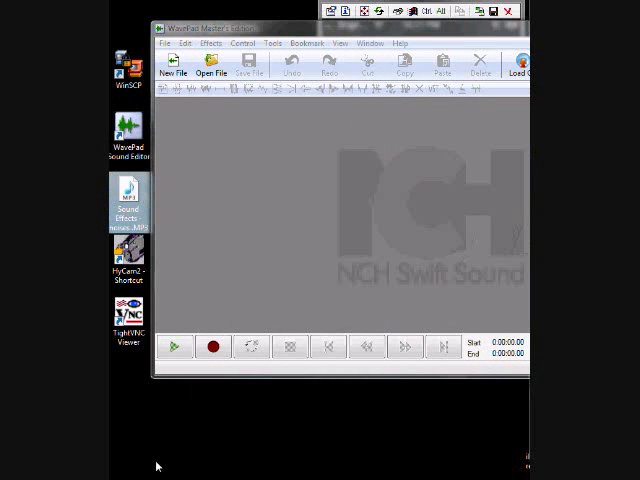
mouse_move(126, 406)
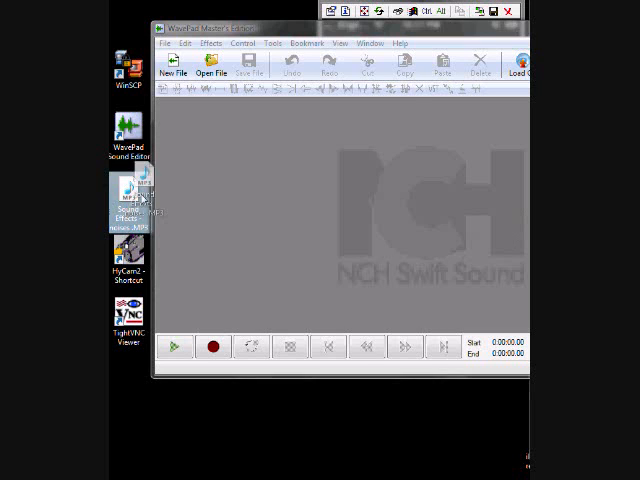
Step: Load the Sound Effects MP3 into WavePad and play it to preview the waveform
double_click(128, 200)
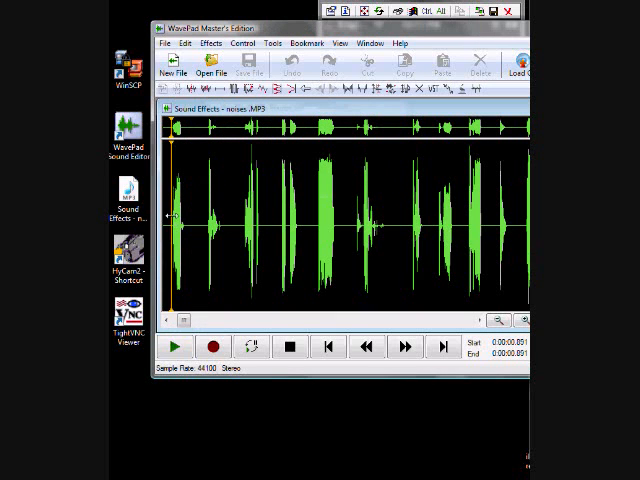
left_click(292, 348)
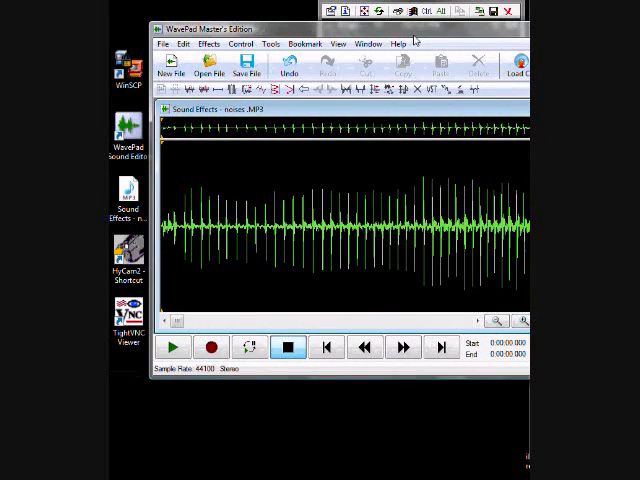
Step: Save the recording to the desktop as an Apple AIFF file, accepting the stereo encoder options
left_click(164, 44)
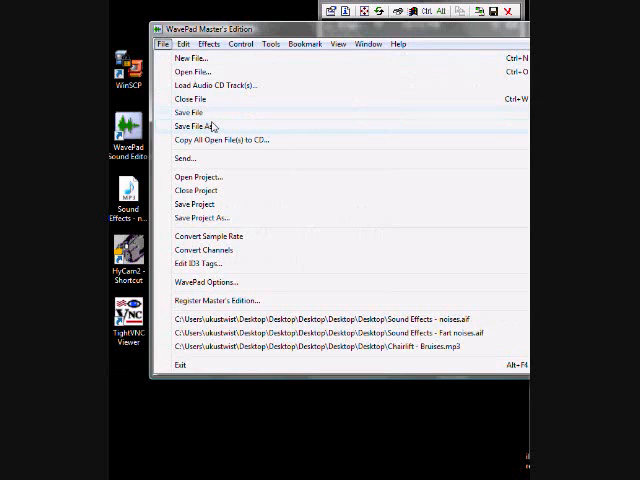
left_click(200, 128)
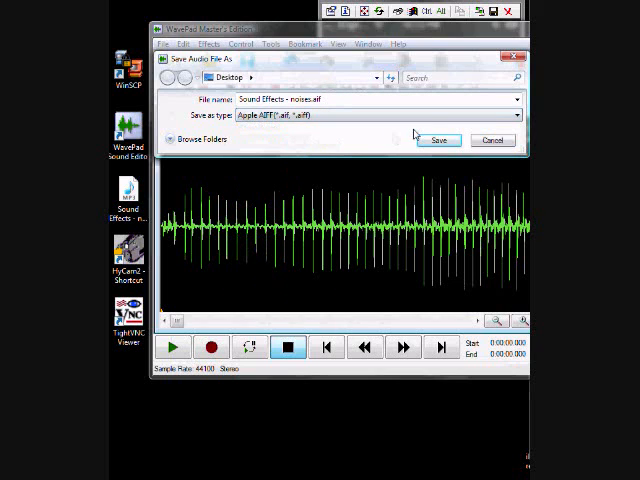
left_click(440, 140)
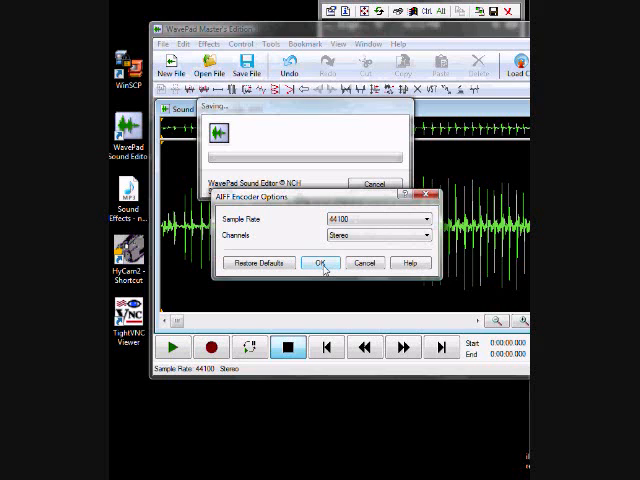
left_click(320, 264)
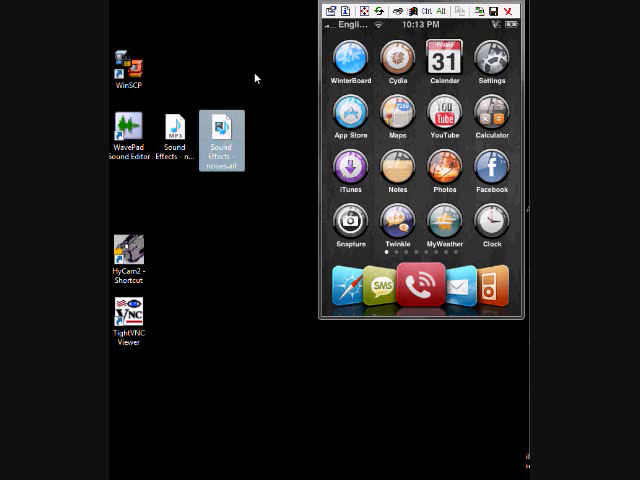
Step: Check the new AIFF file's options, then start WinSCP's saved SFTP session to the iPhone
right_click(220, 136)
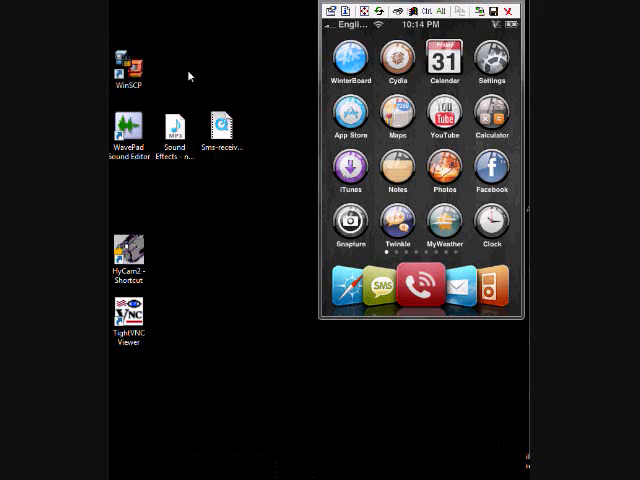
double_click(124, 68)
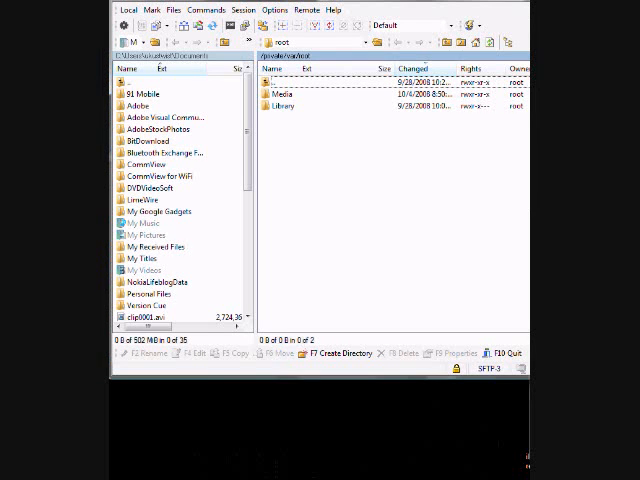
mouse_move(378, 126)
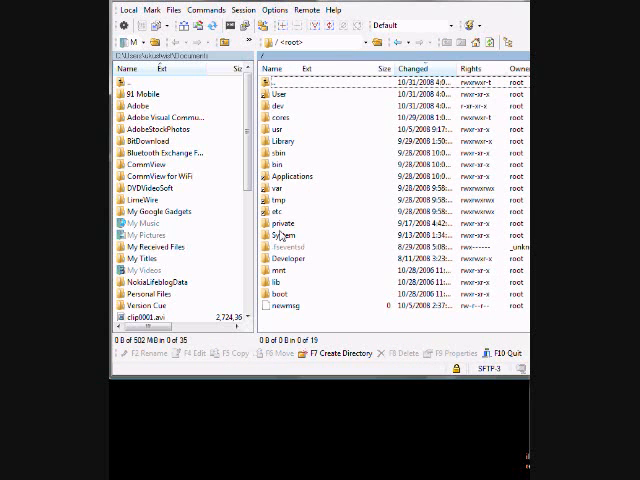
Step: Browse the remote panel down through System, Library and Audio into UISounds
double_click(286, 232)
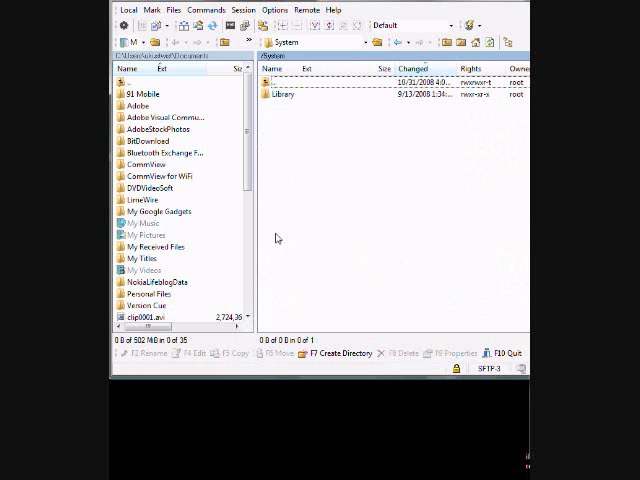
double_click(282, 92)
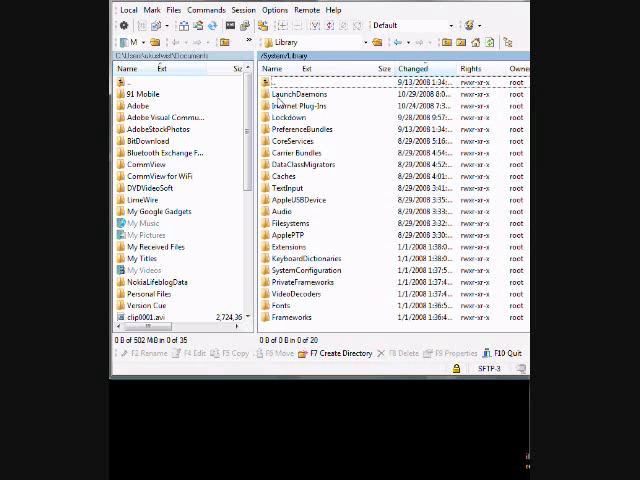
double_click(288, 210)
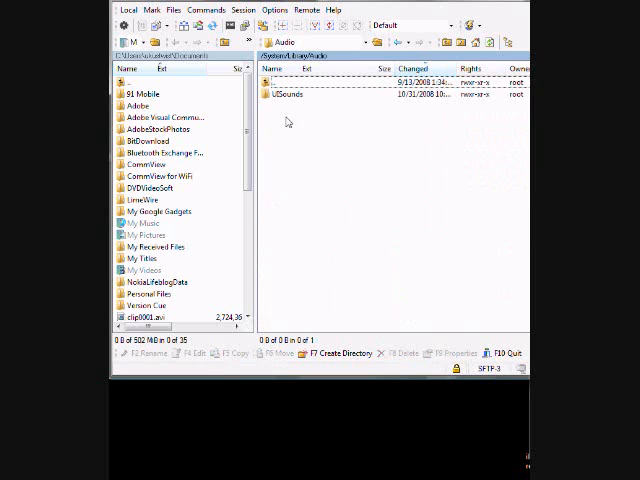
double_click(288, 96)
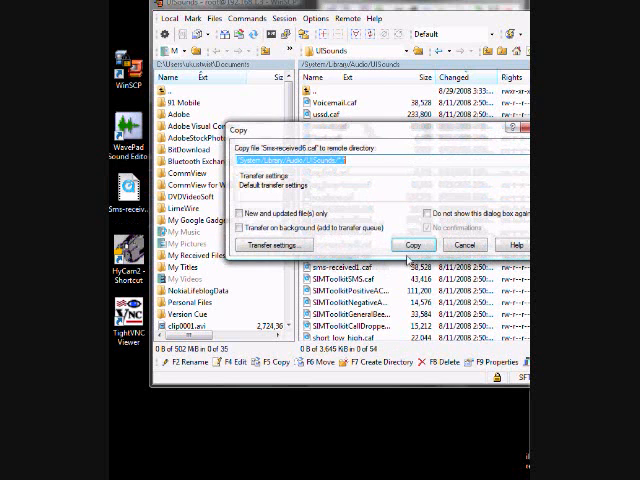
Step: Confirm copying the custom .caf tone from Documents into the phone's UISounds folder
left_click(412, 244)
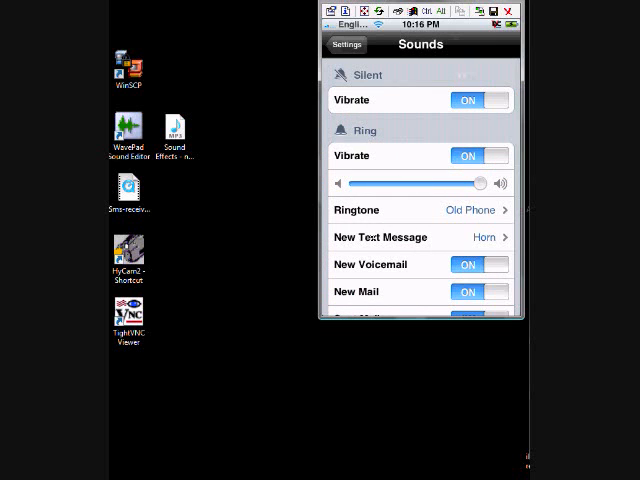
Step: Tap New Text Message in the iPhone's Sounds settings to hear the new tone
left_click(420, 236)
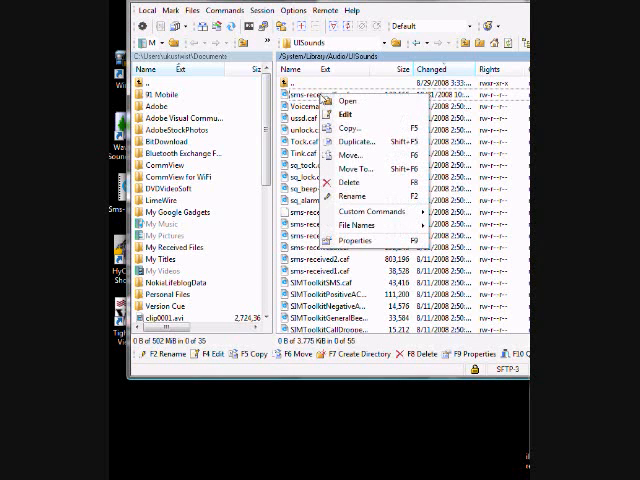
Step: Delete the custom .caf from UISounds and bring up actions for the backup tone file
left_click(348, 180)
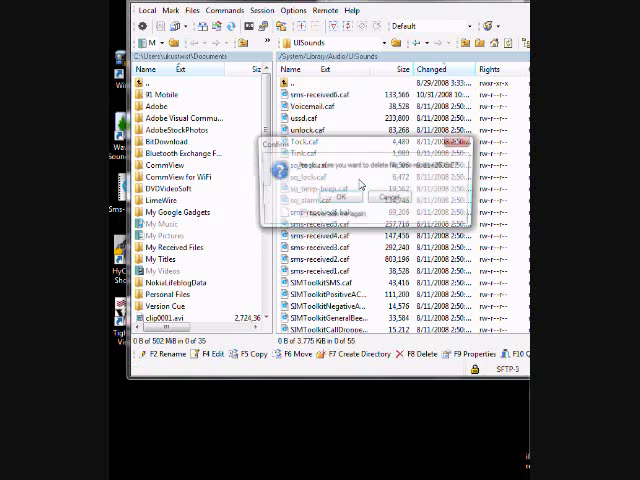
left_click(336, 196)
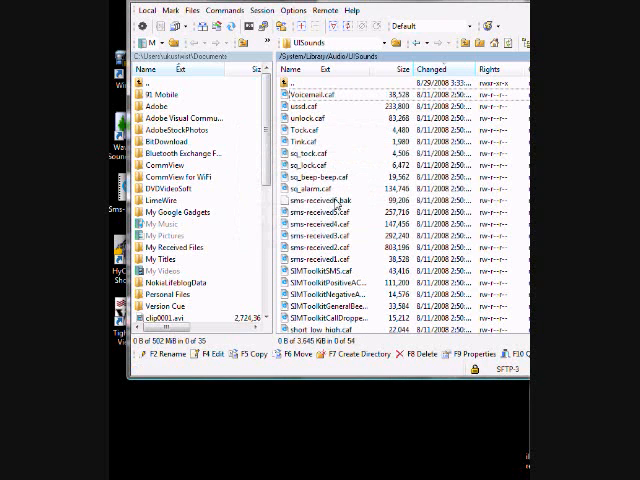
right_click(320, 202)
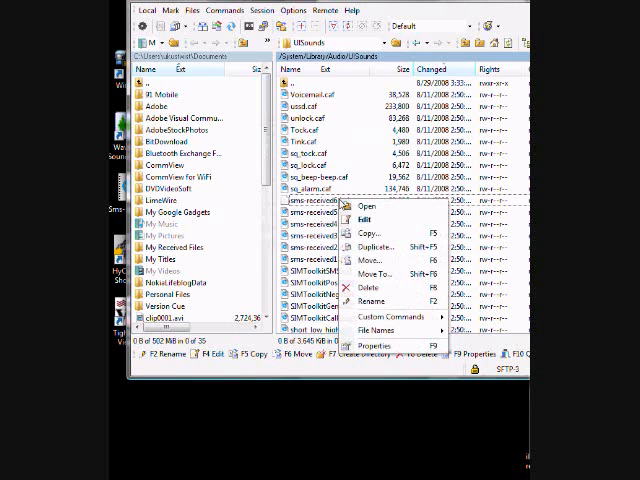
mouse_move(370, 288)
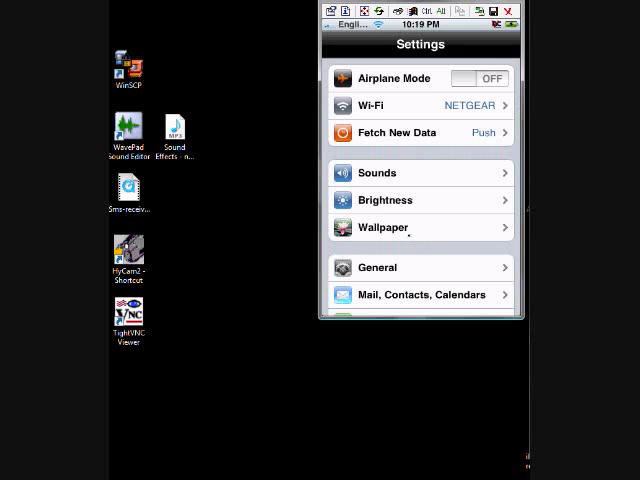
Step: Reopen the iPhone's Sounds settings, where New Text Message now shows Electronic
left_click(420, 172)
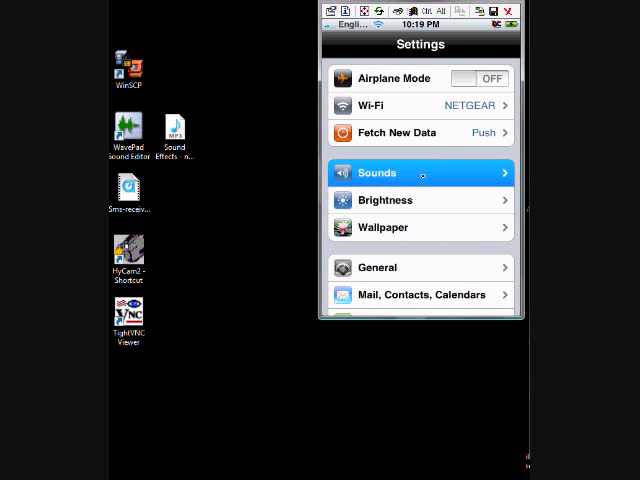
left_click(420, 172)
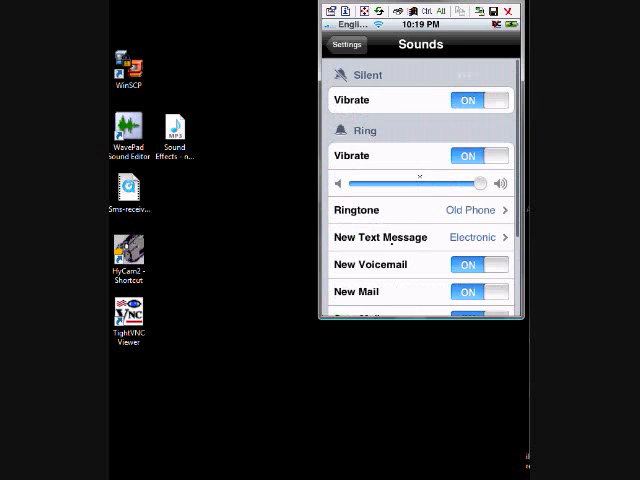